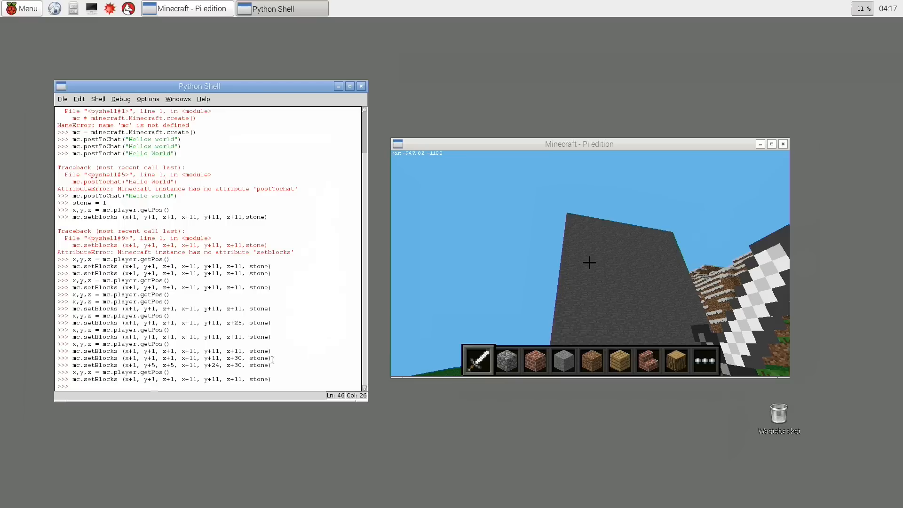
- Fill a stone cube from x+1,y+1,z+1 to x+11,y+11,z+11 with mc.setBlocks
type("mc.setBlocks (x+1, y+1, z+1, x+11, y+11, z+11, stone)")
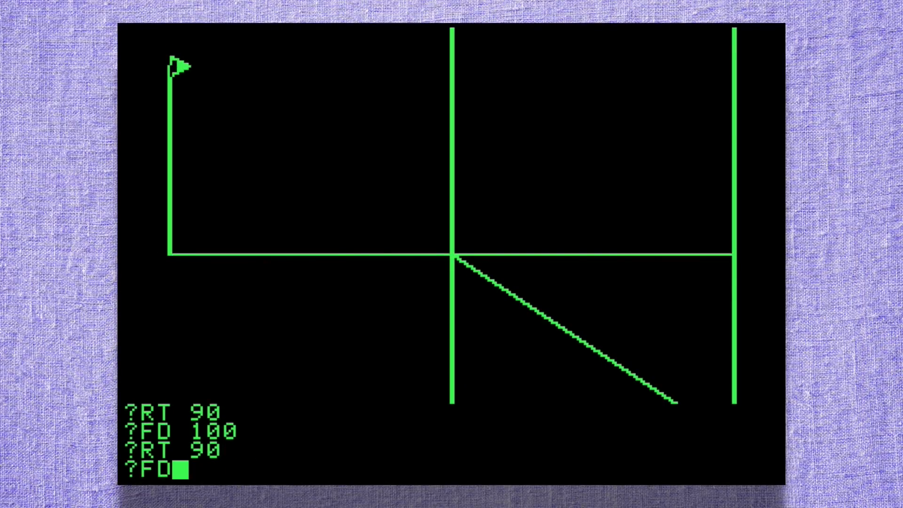
- Run RT 90 and FD 120 so the turtle draws the rectangle's top edge
key("enter")
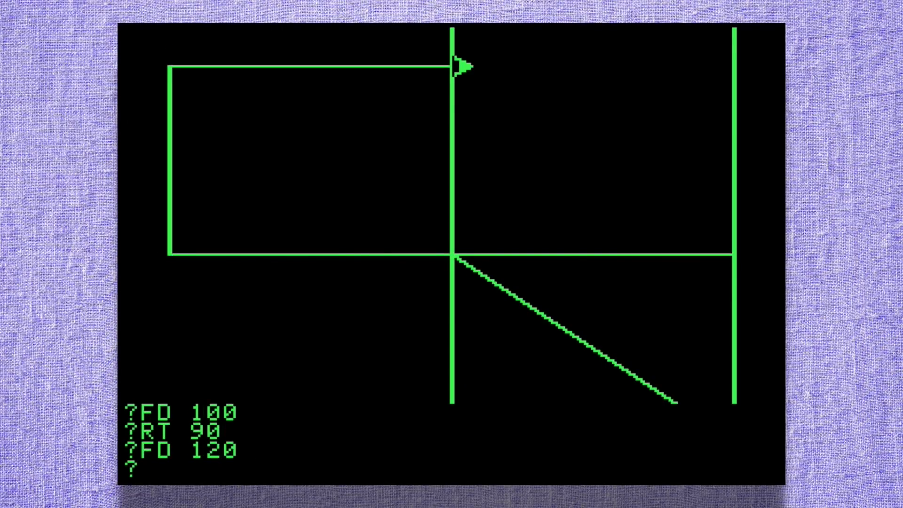